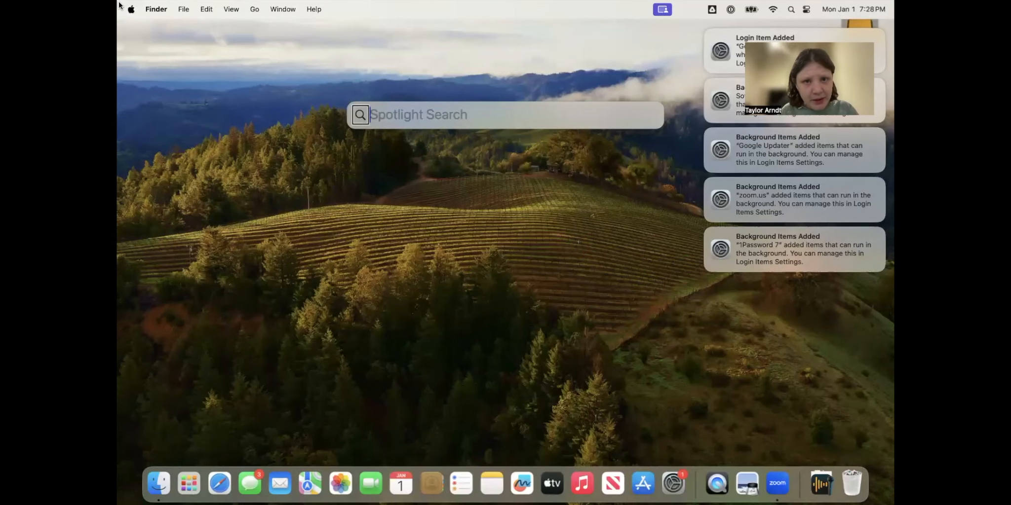
# - Bring up Spotlight search to find and launch the Terminal application
pyautogui.click(776, 482)
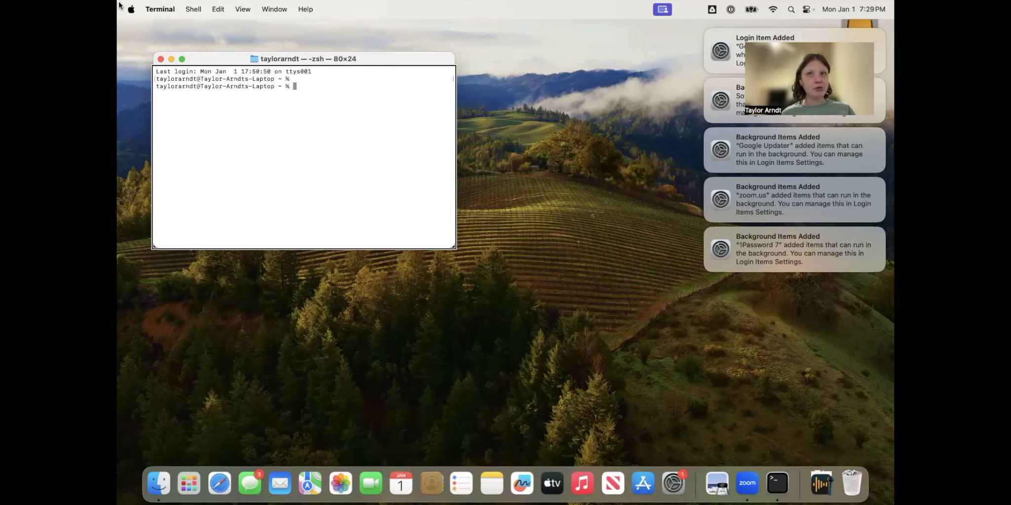
pyautogui.write('brew')
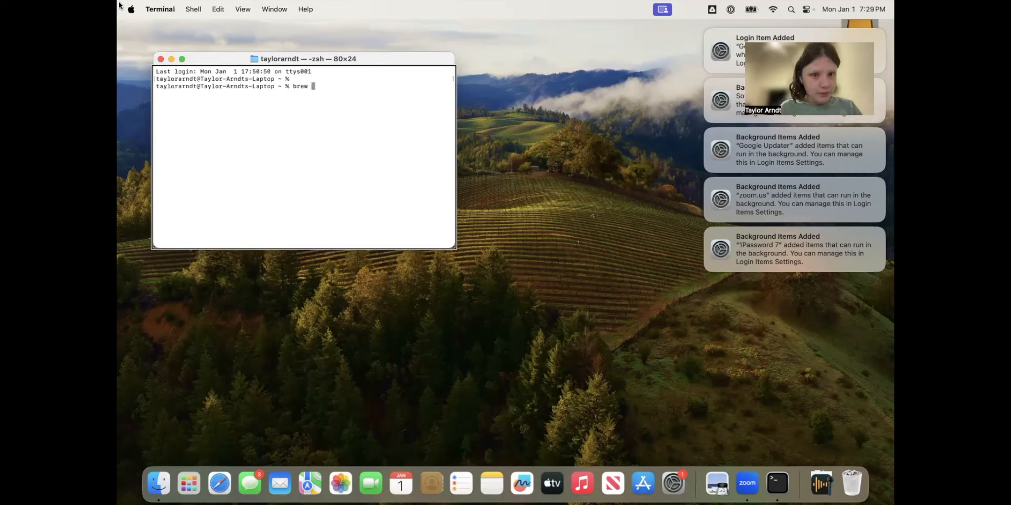
pyautogui.write('install')
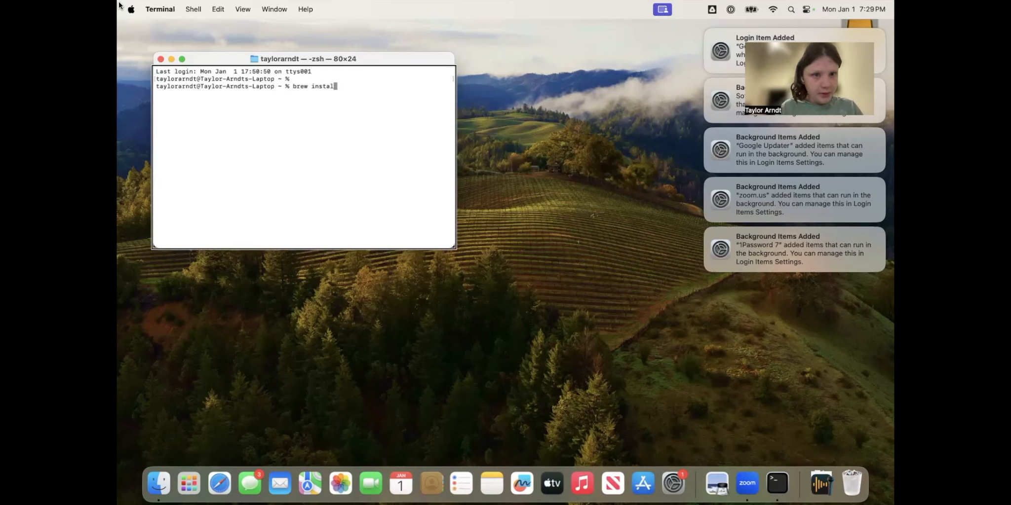
pyautogui.write('python@')
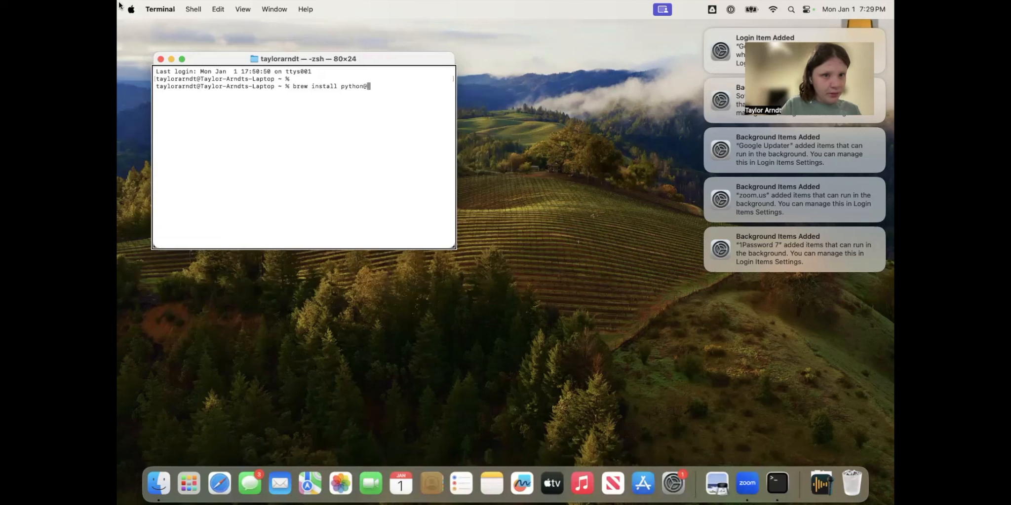
pyautogui.write('3')
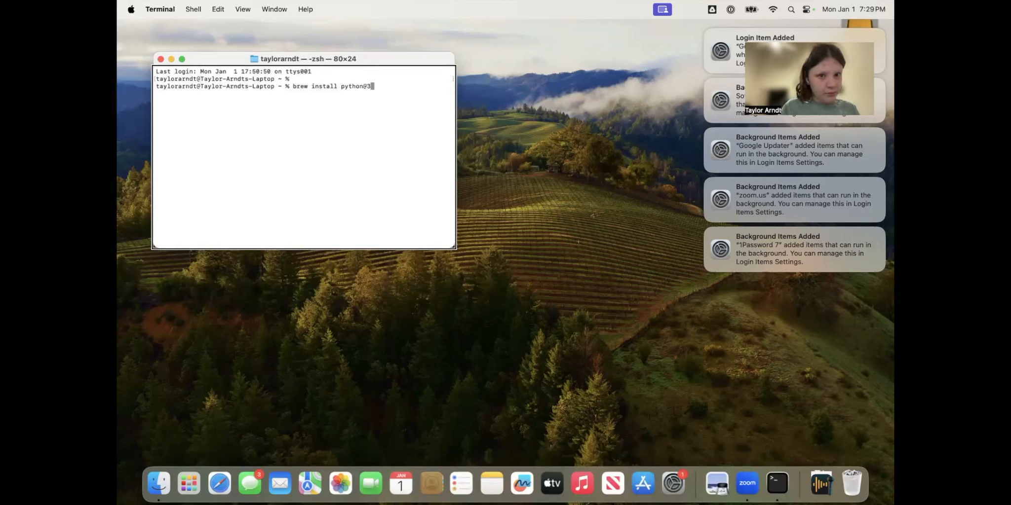
pyautogui.write('.12')
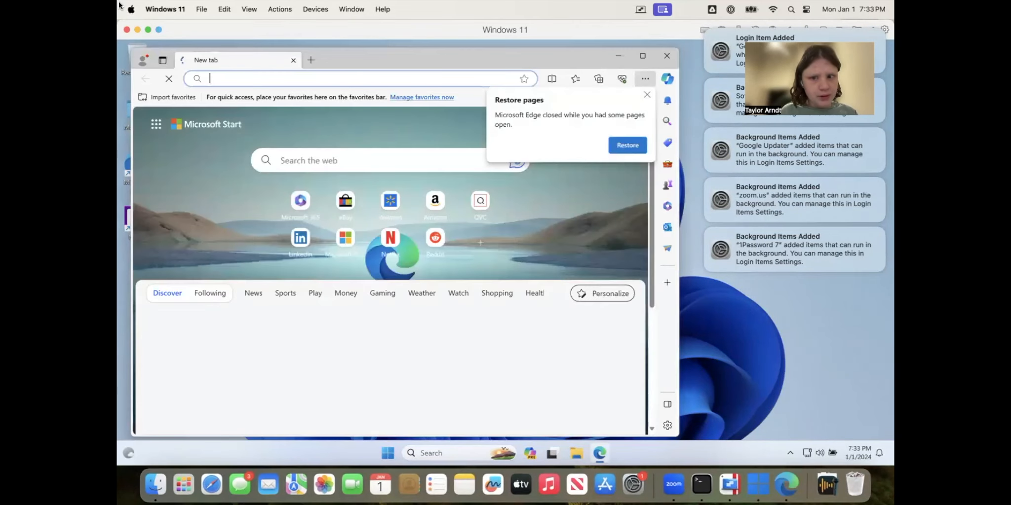
# - Navigate to python.org and follow the 'Latest: Python 3.12.1' download link
pyautogui.click(362, 78)
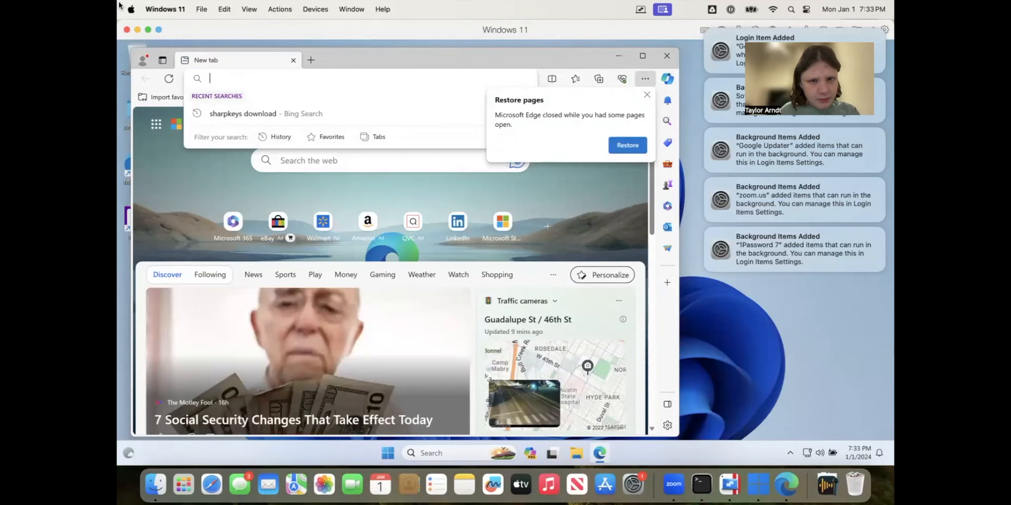
pyautogui.write('python.org')
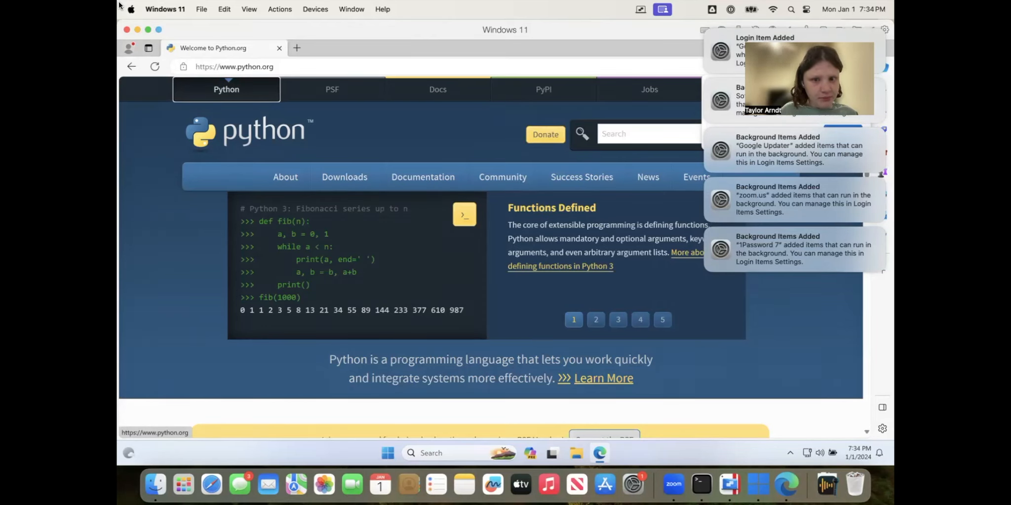
pyautogui.scroll(-3)
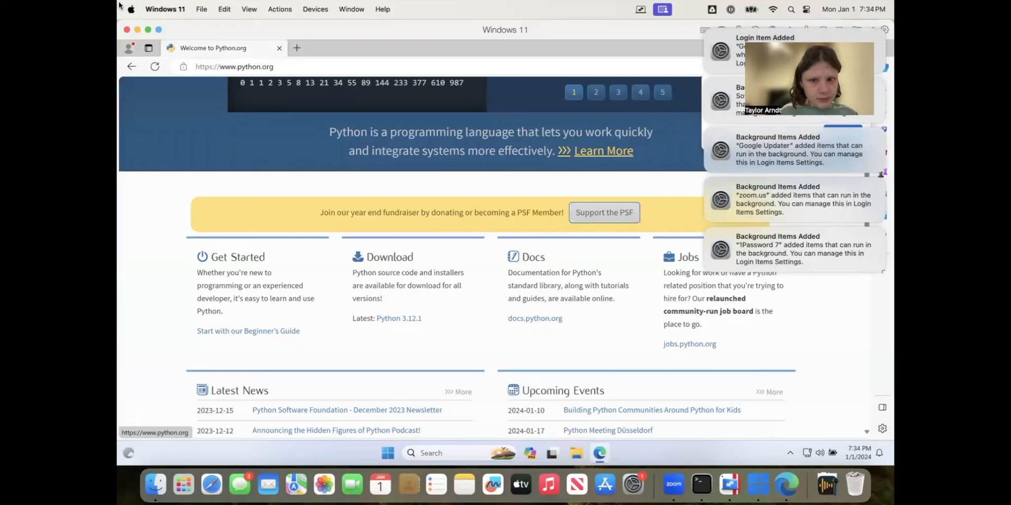
pyautogui.moveTo(248, 331)
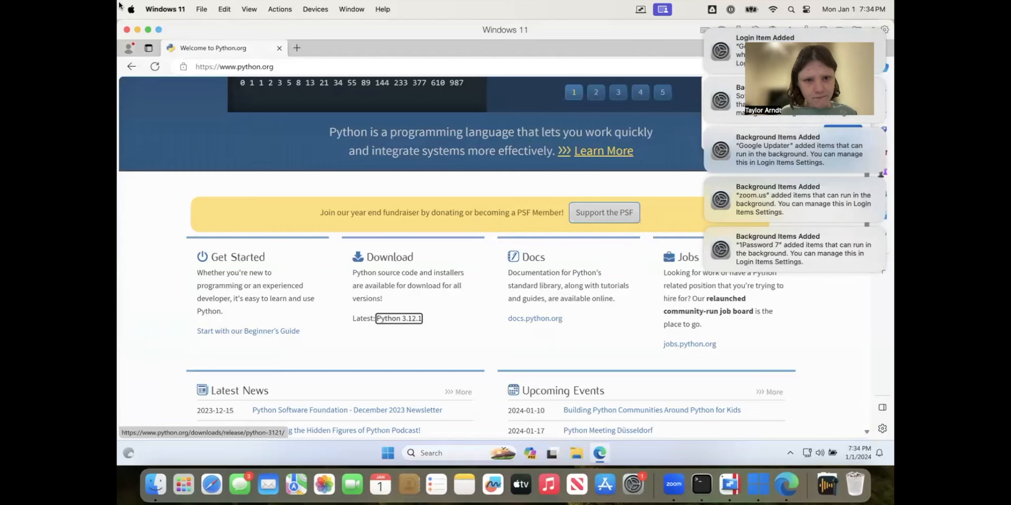
pyautogui.click(399, 317)
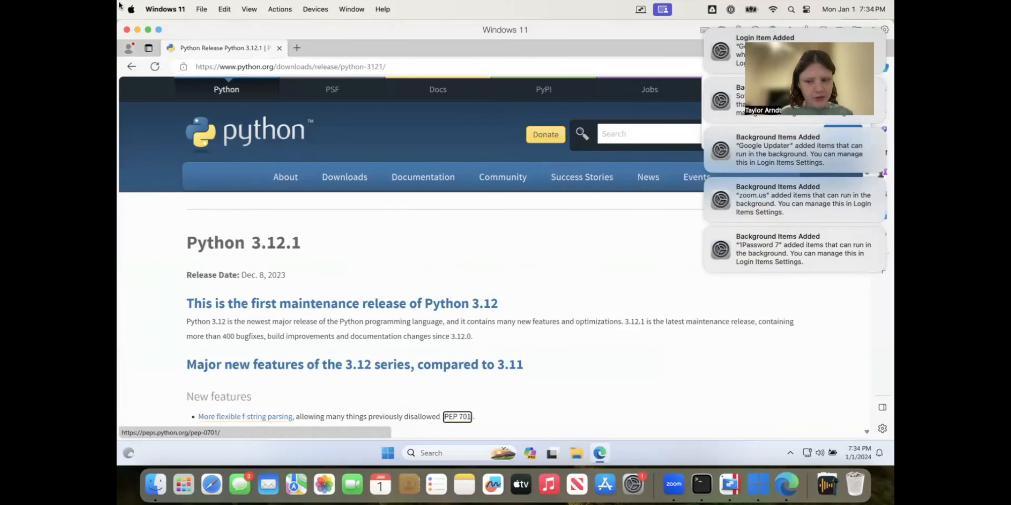
# - Scroll the 3.12.1 release page down to the Files list of installers
pyautogui.scroll(-3)
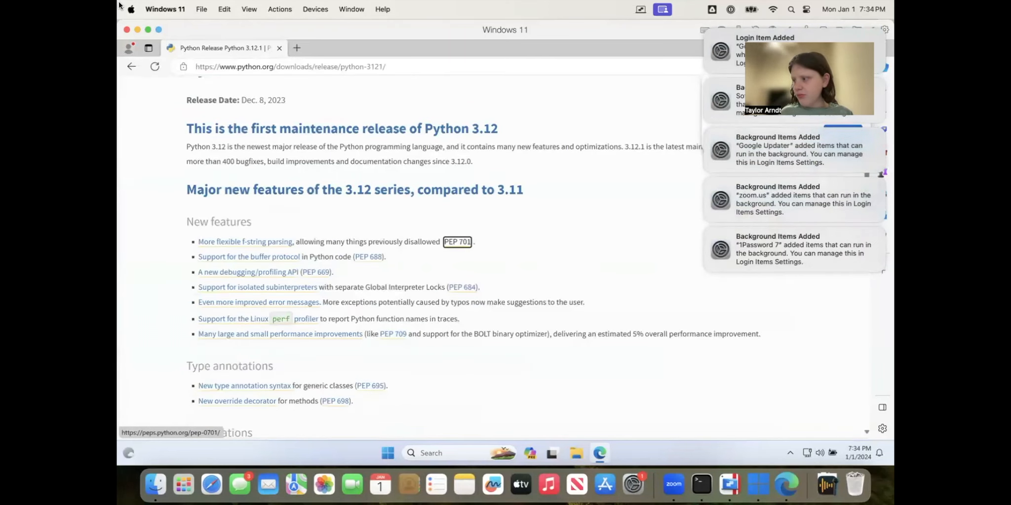
pyautogui.moveTo(368, 257)
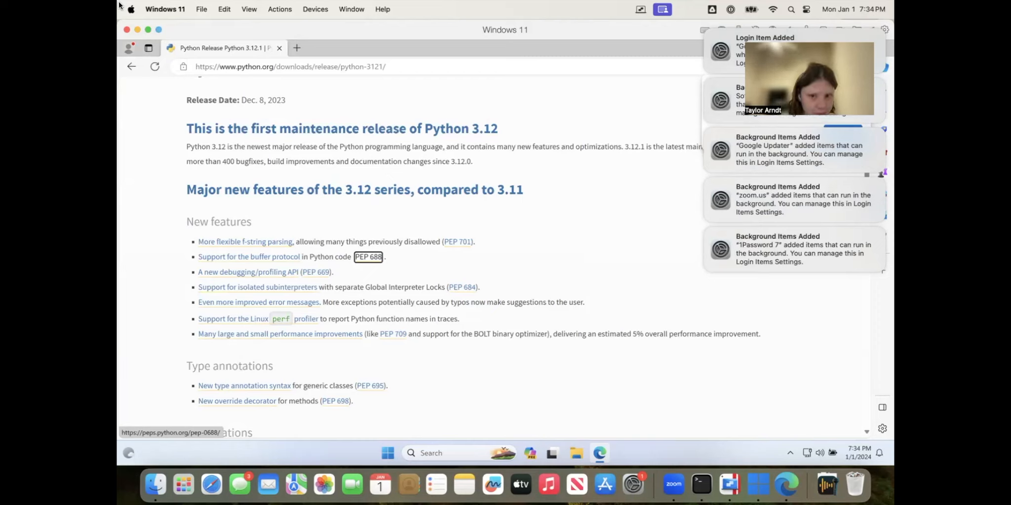
pyautogui.moveTo(237, 401)
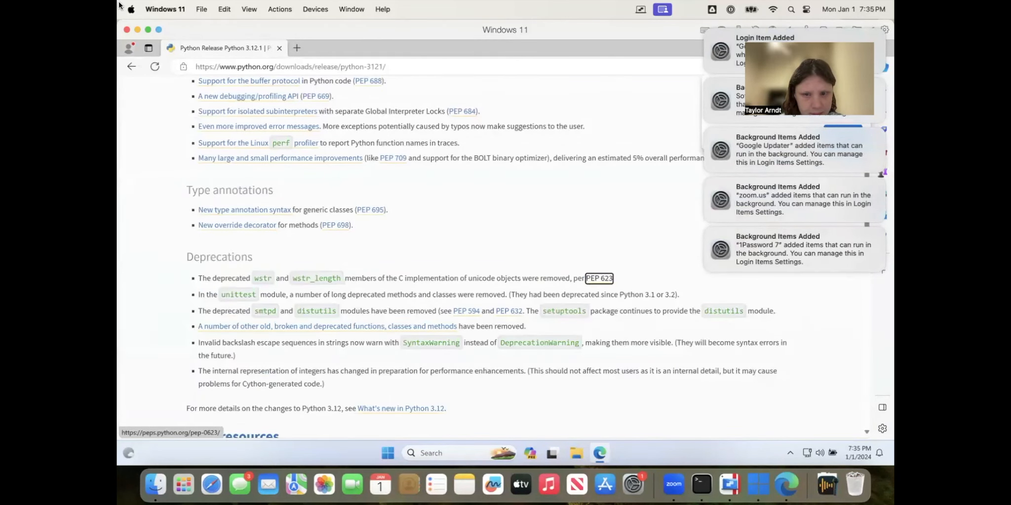
pyautogui.scroll(-3)
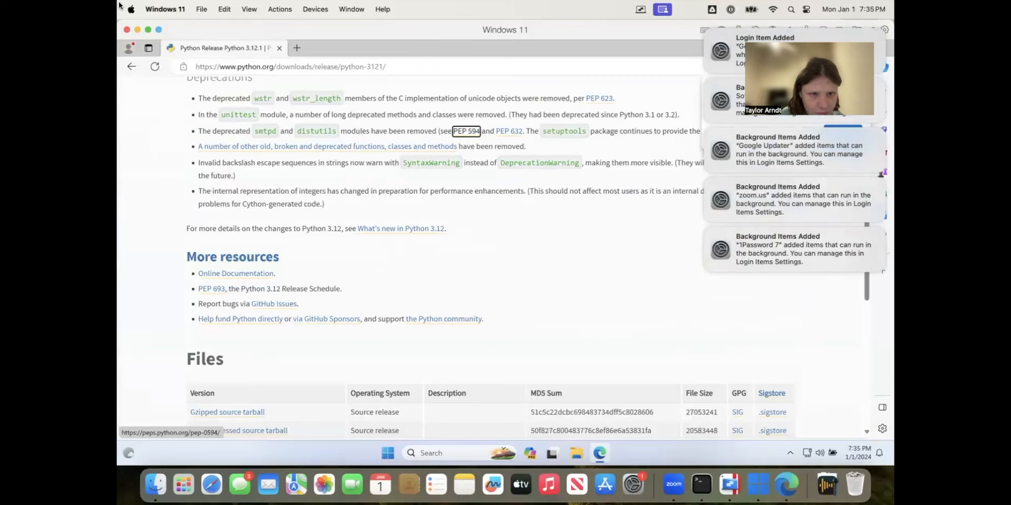
pyautogui.scroll(-3)
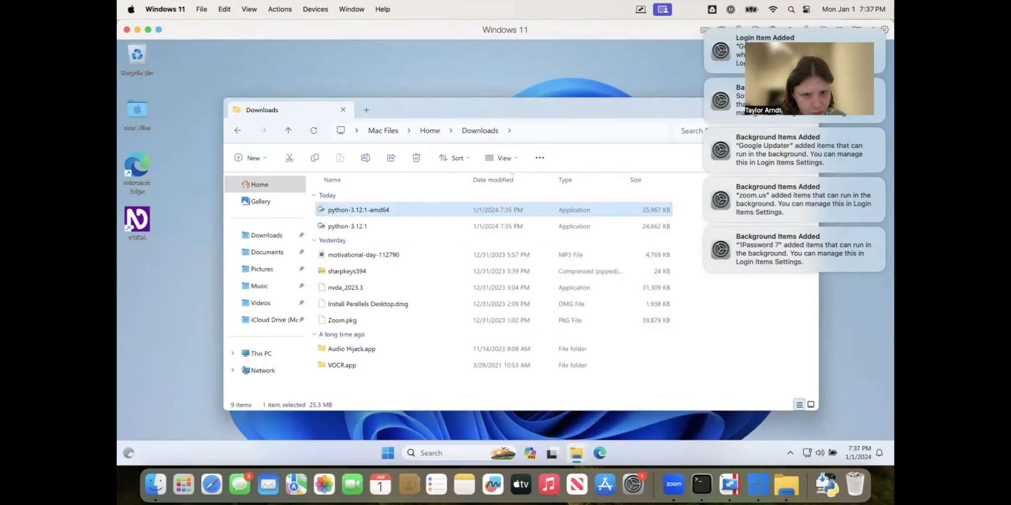
pyautogui.moveTo(347, 226)
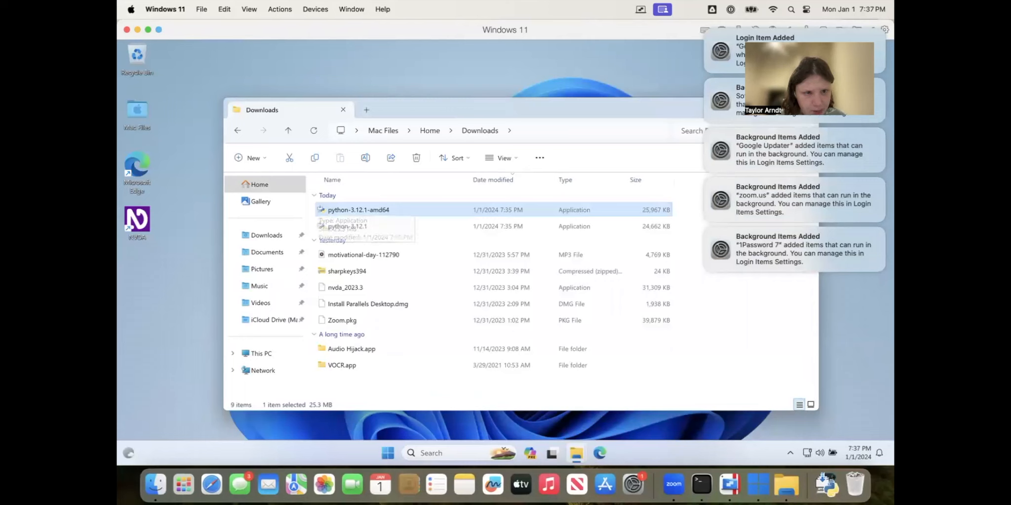
# - Launch python-3.12.1-amd64 from Downloads and tick 'Add python.exe to PATH'
pyautogui.doubleClick(358, 210)
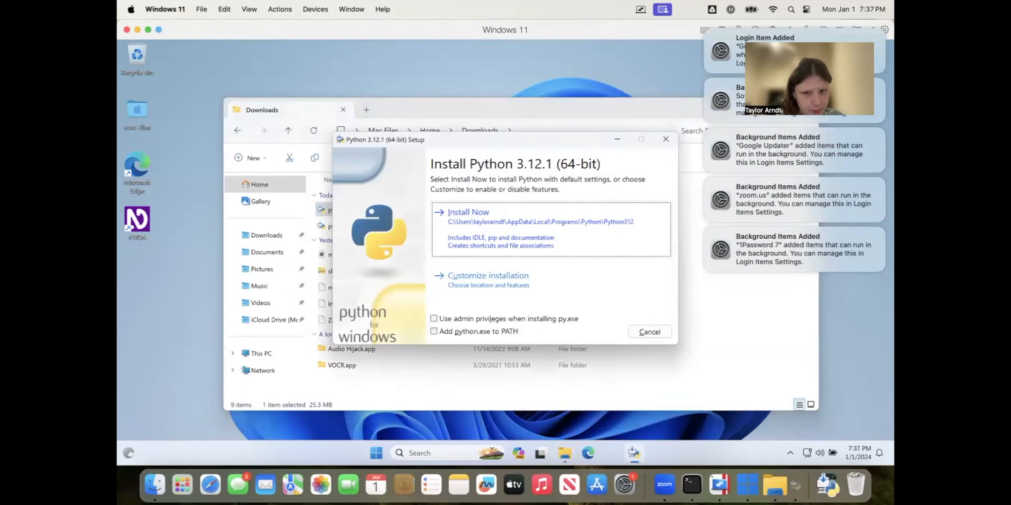
pyautogui.moveTo(488, 279)
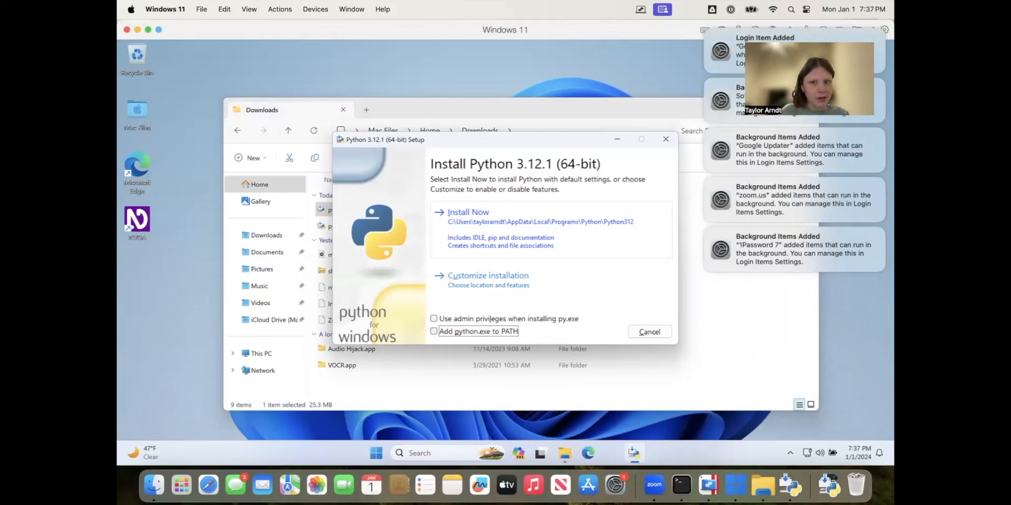
pyautogui.click(434, 331)
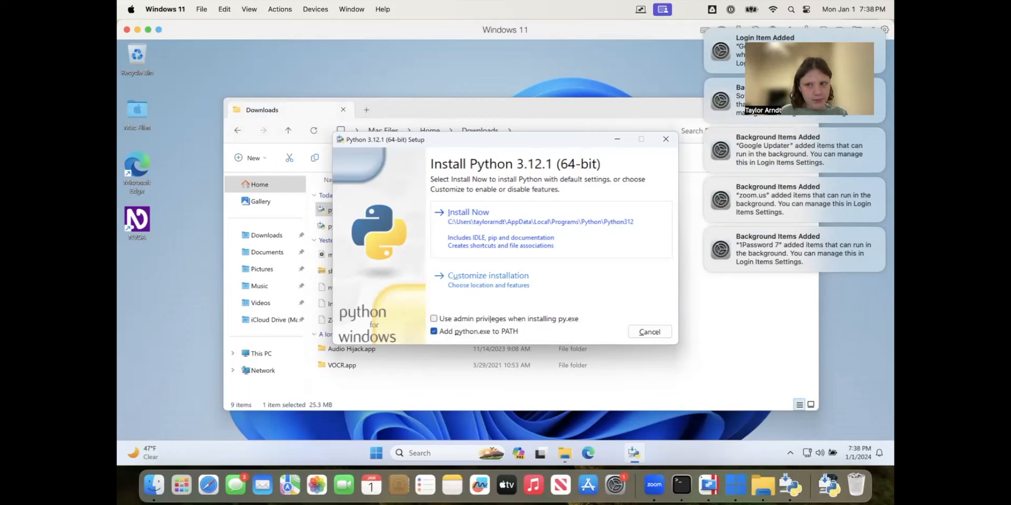
# - Run Install Now with default settings and close the setup after success
pyautogui.click(468, 212)
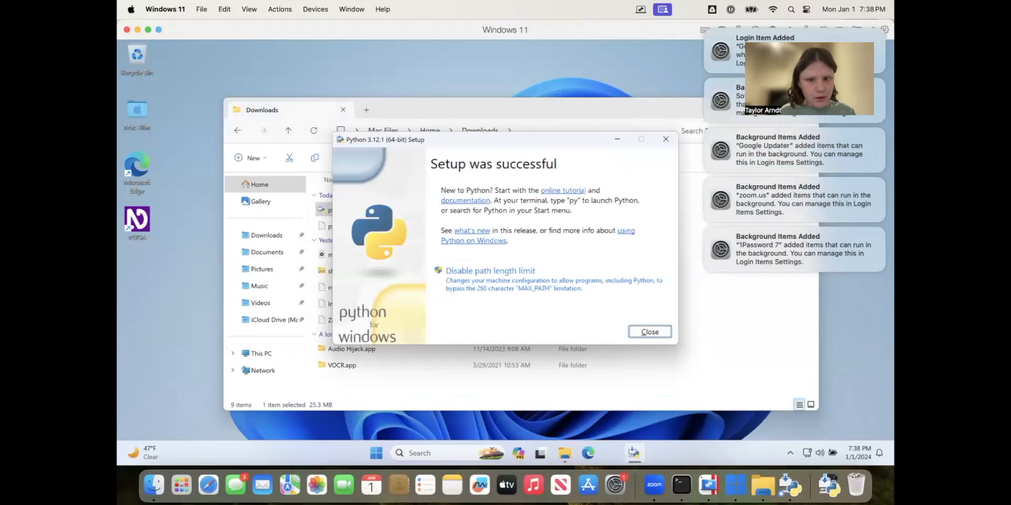
pyautogui.click(648, 331)
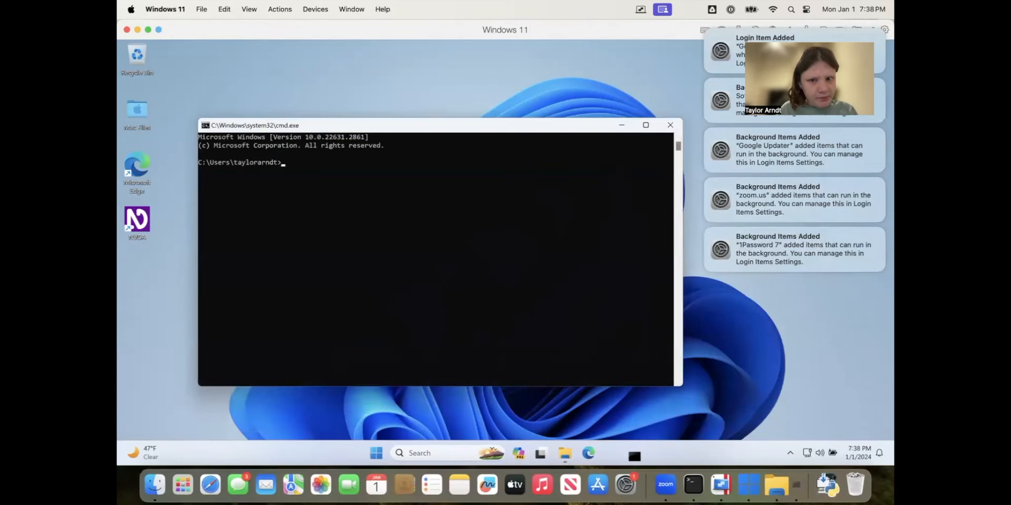
# - Run python in cmd so the Python 3.12.1 interactive >>> prompt appears
pyautogui.write('python')
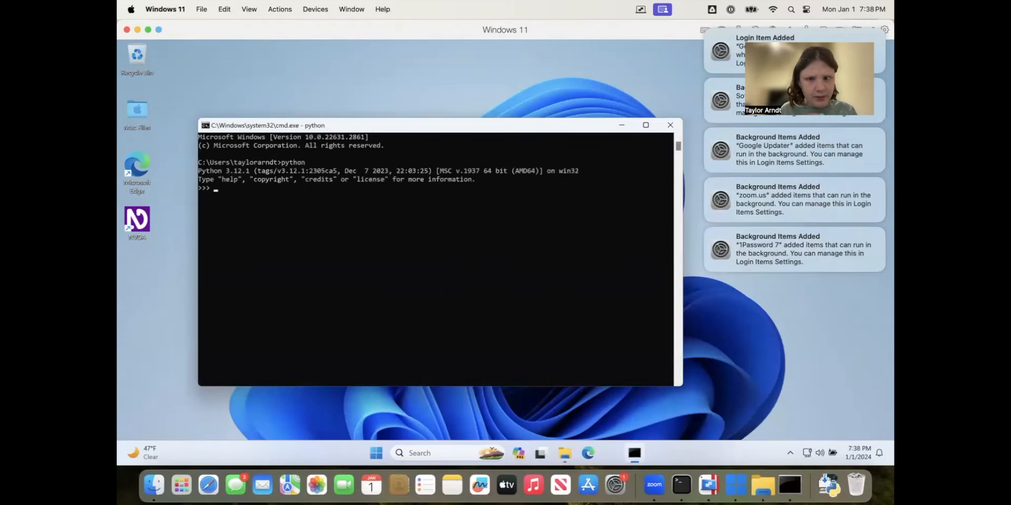
pyautogui.press('enter')
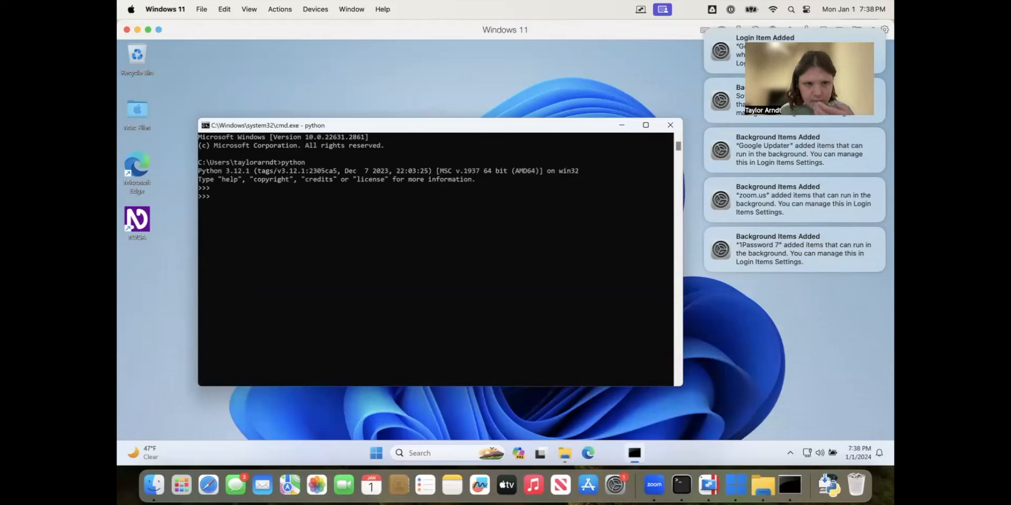